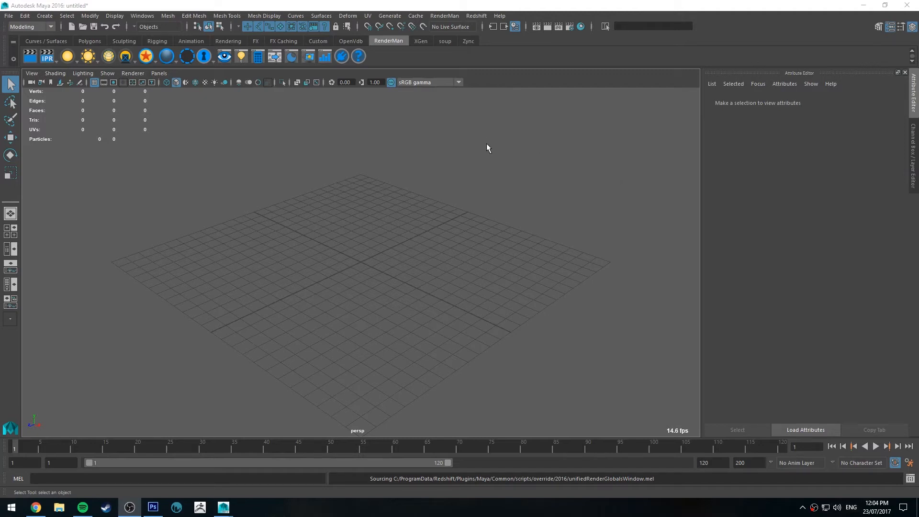
mouse_move(382, 196)
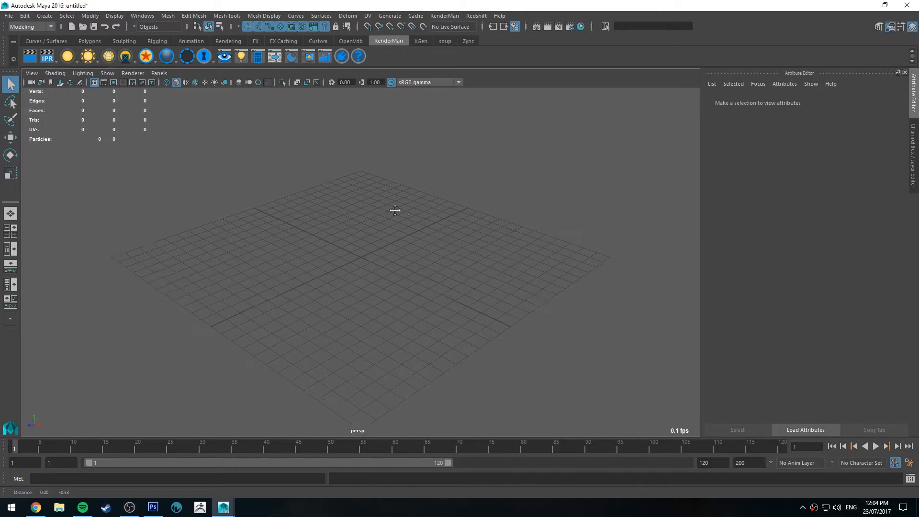
Add a PxrDomeLight from the RenderMan shelf and a polygon sphere from the Polygons shelf.
left_click(87, 55)
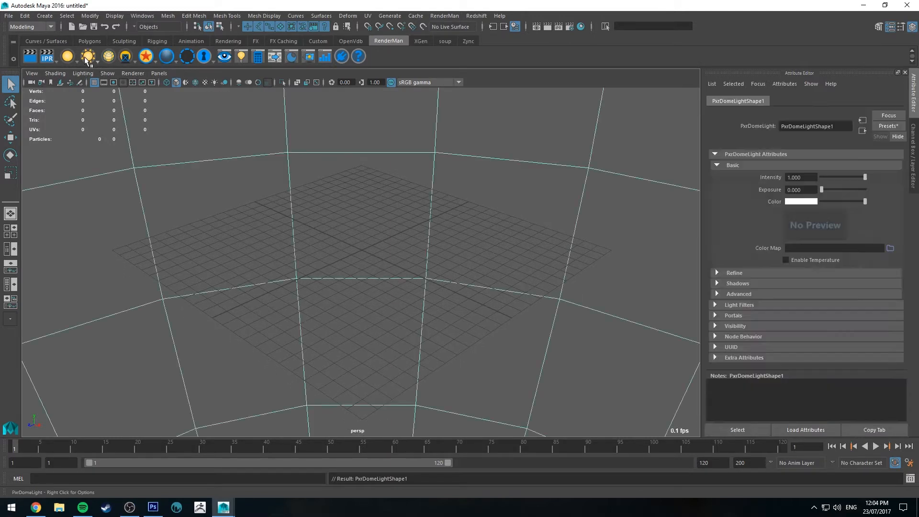
left_click(87, 55)
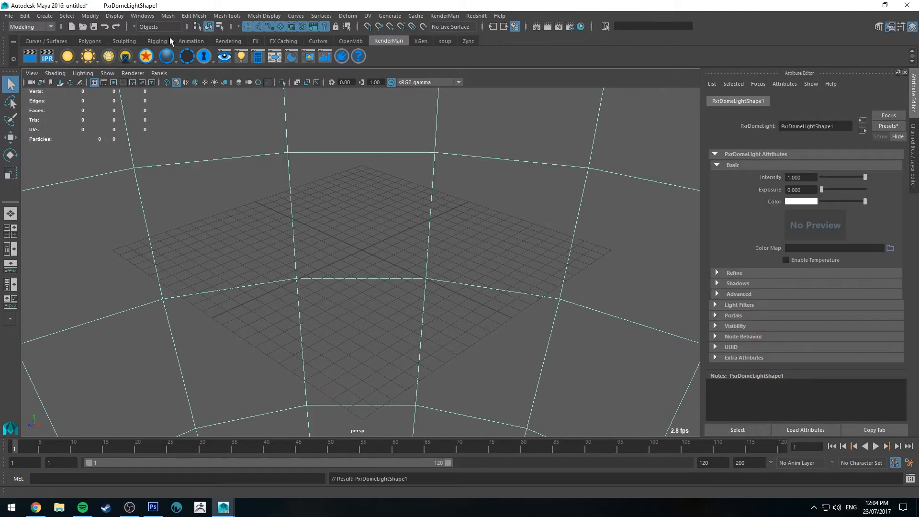
mouse_move(89, 45)
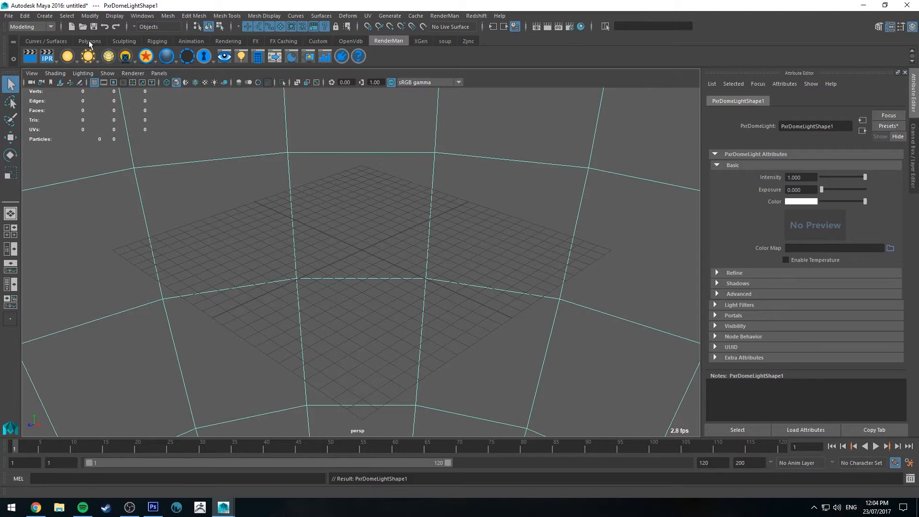
left_click(89, 42)
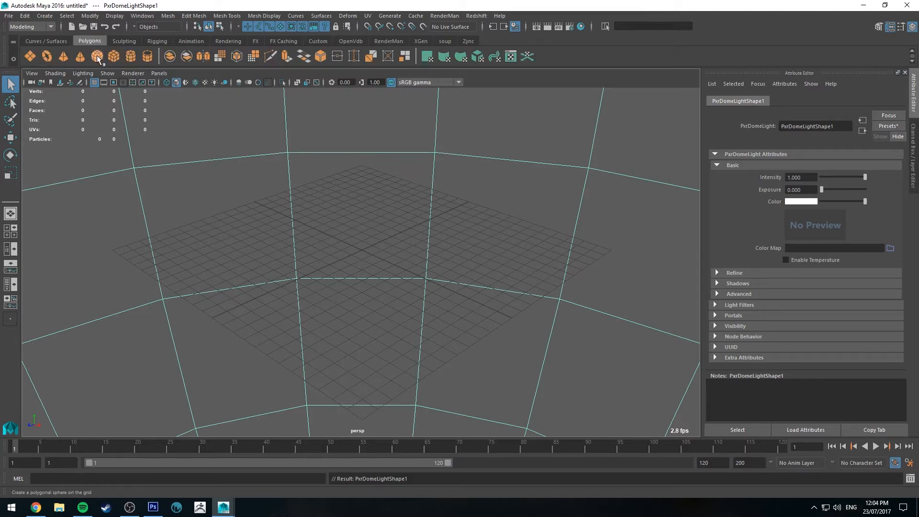
left_click(97, 56)
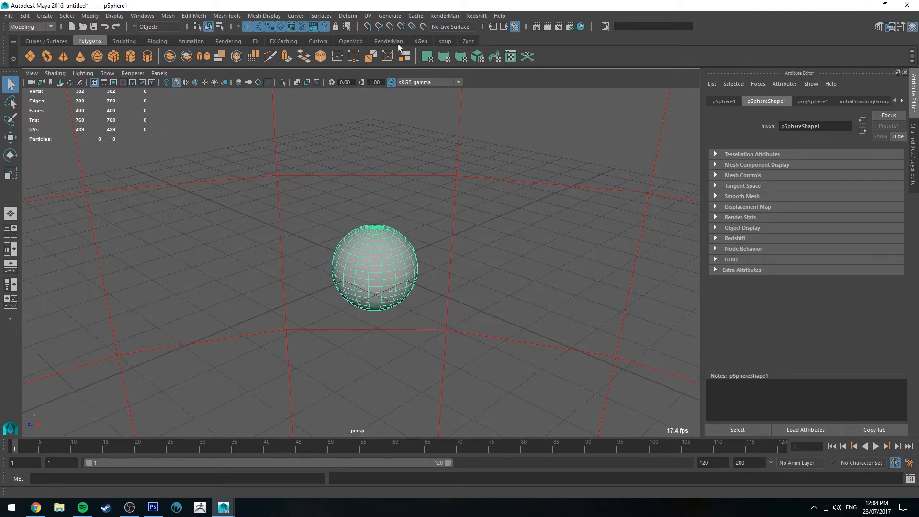
Create a PxrRamp in Hypershade, wire its Result RGB into PxrBall Diffuse Color and add a colour stop.
left_click(387, 41)
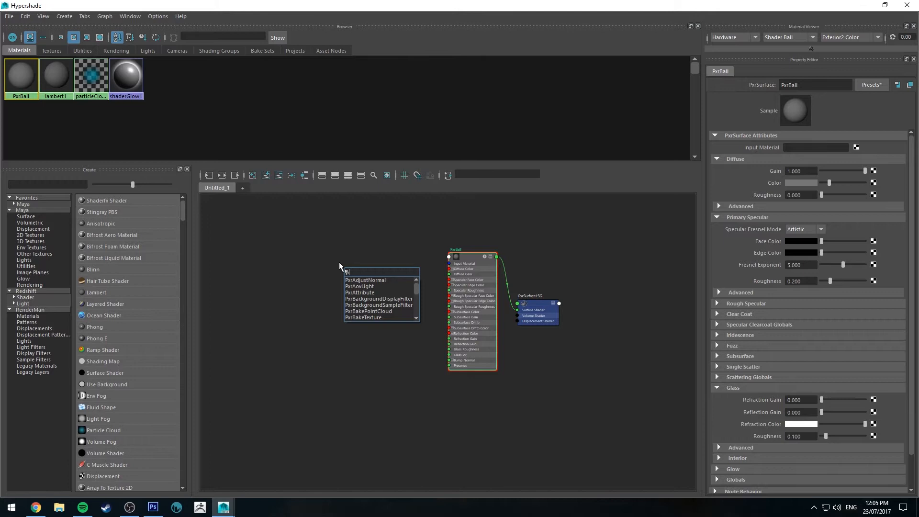
type("Pxr")
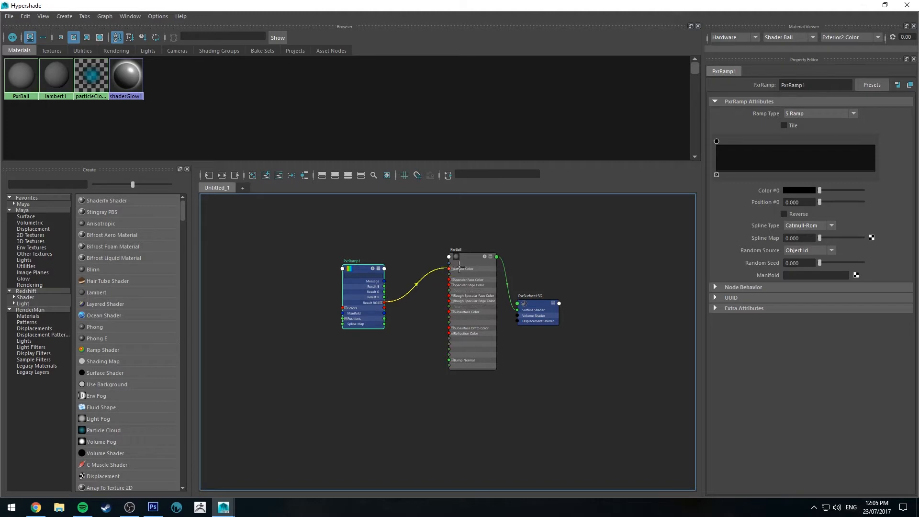
left_click(472, 249)
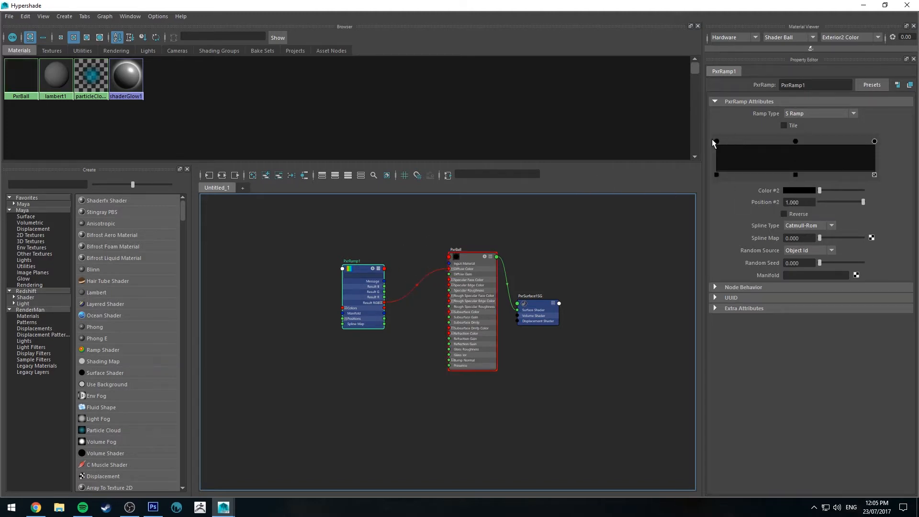
left_click(715, 142)
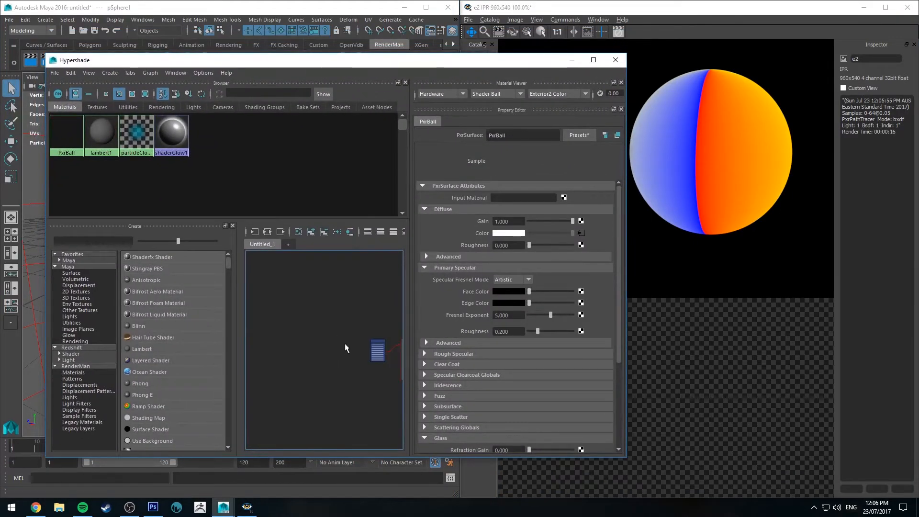
Create a PxrFacingRatio node and connect its Result F to PxrRamp1's Spline Map.
left_click(594, 60)
type("Pxr")
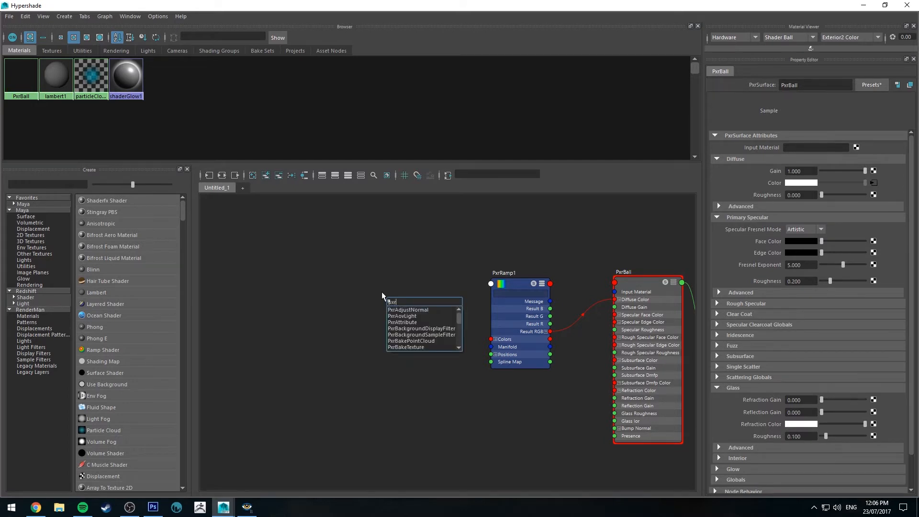
left_click(404, 309)
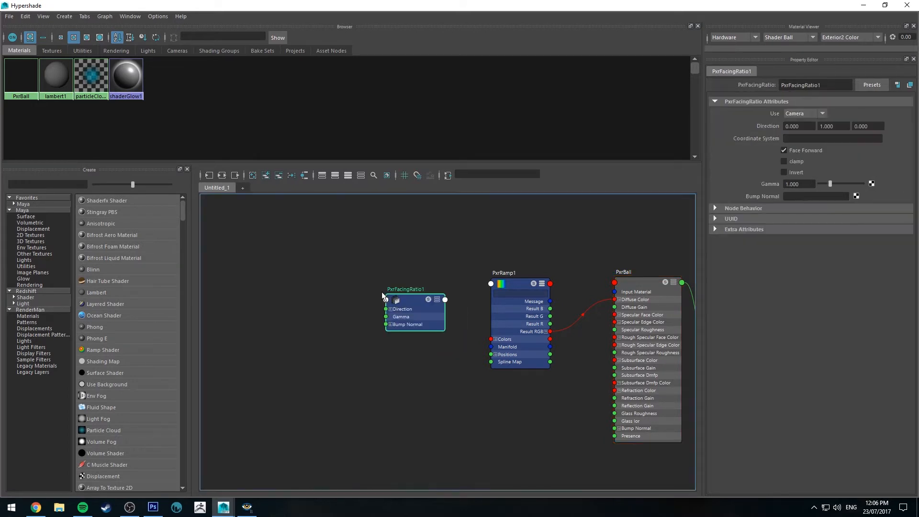
left_click(404, 296)
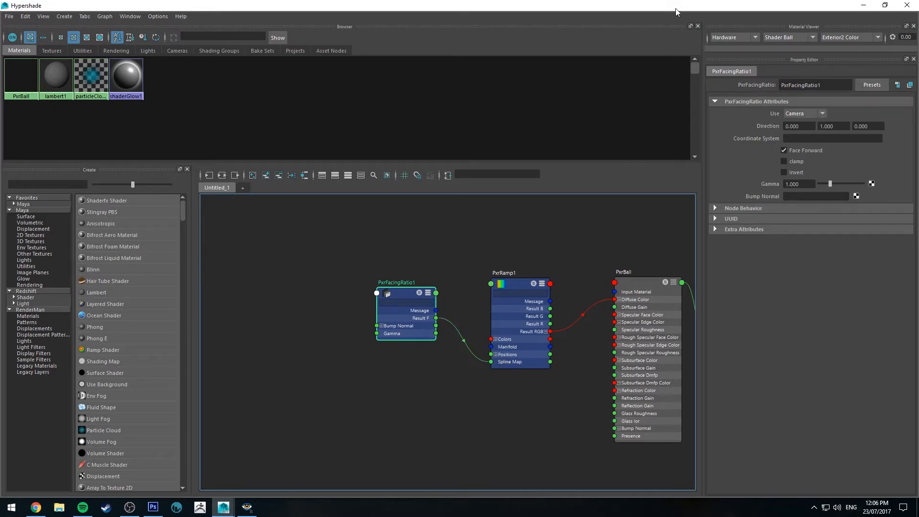
left_click(623, 271)
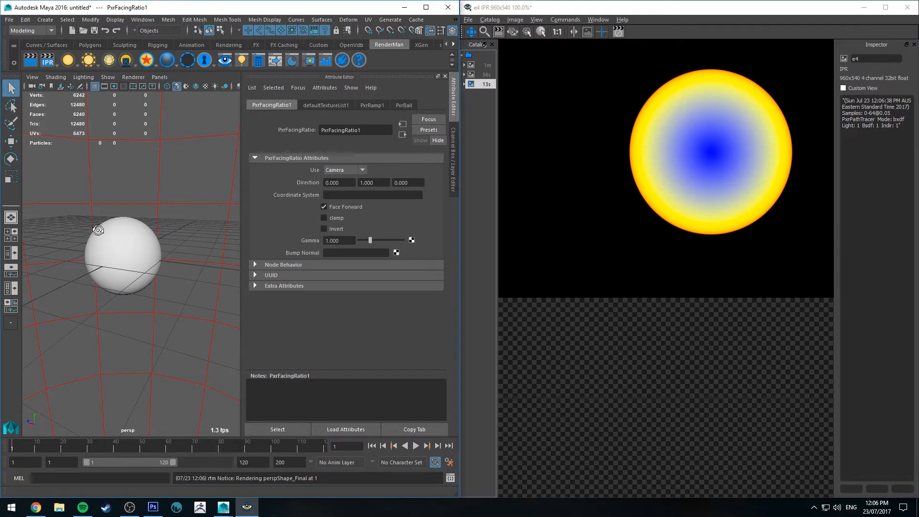
left_click(124, 254)
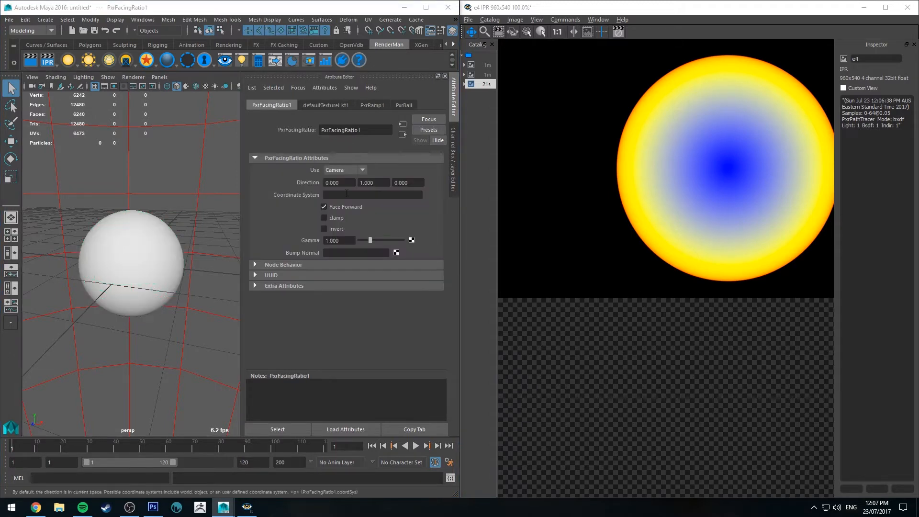
mouse_move(276, 246)
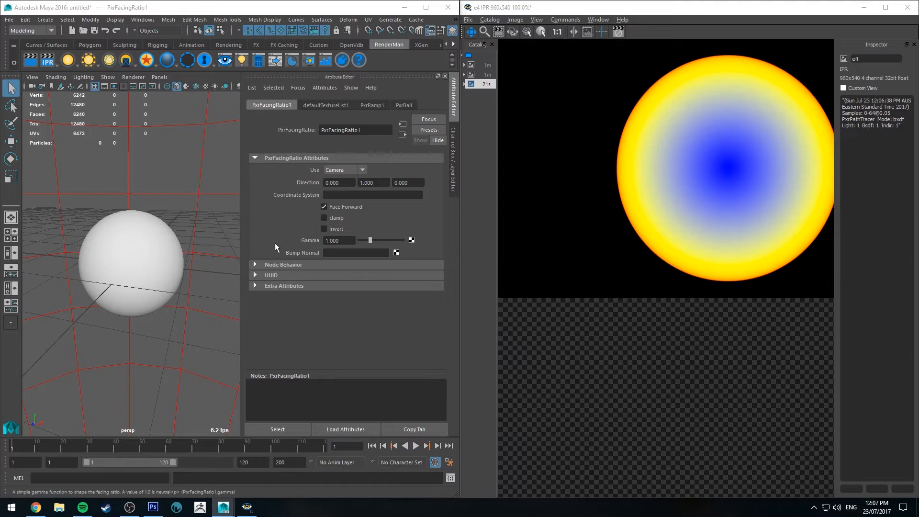
mouse_move(363, 209)
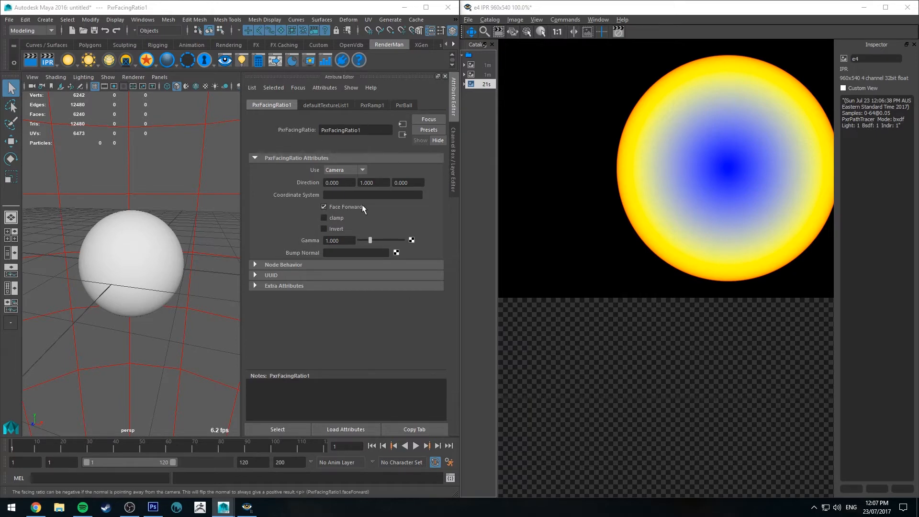
mouse_move(319, 174)
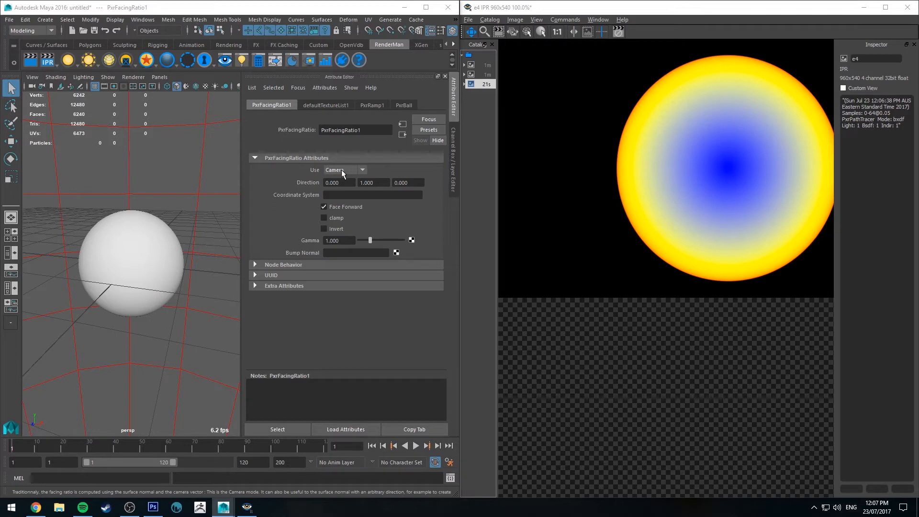
mouse_move(132, 252)
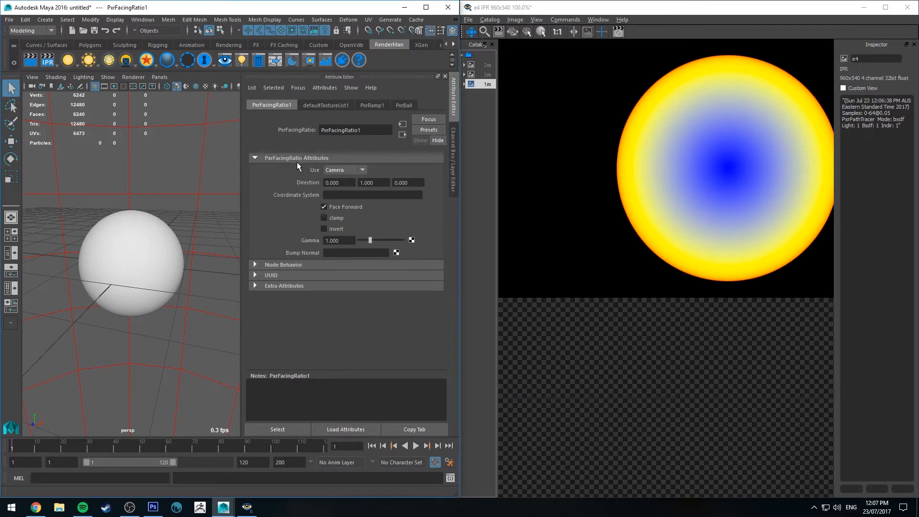
mouse_move(632, 118)
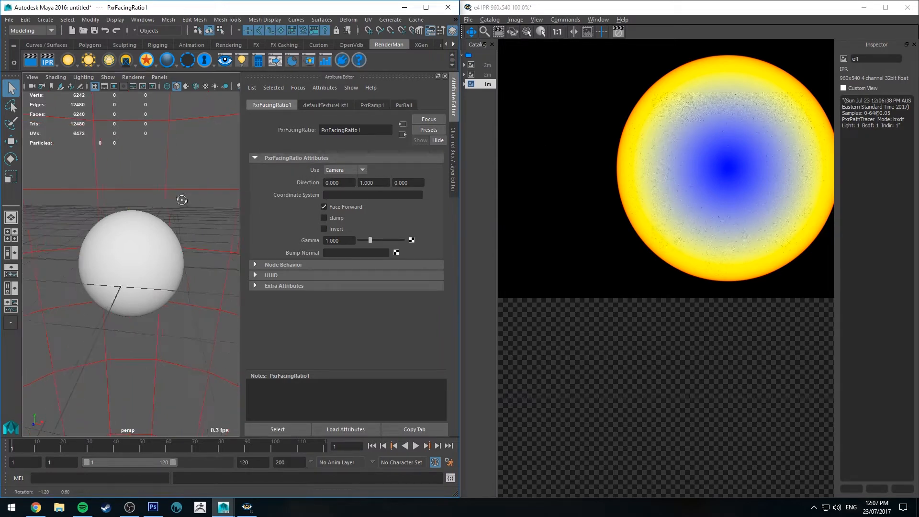
Toggle Invert on and off on PxrFacingRatio1 before lowering Gamma to about 0.189.
left_click_drag(182, 199, 100, 167)
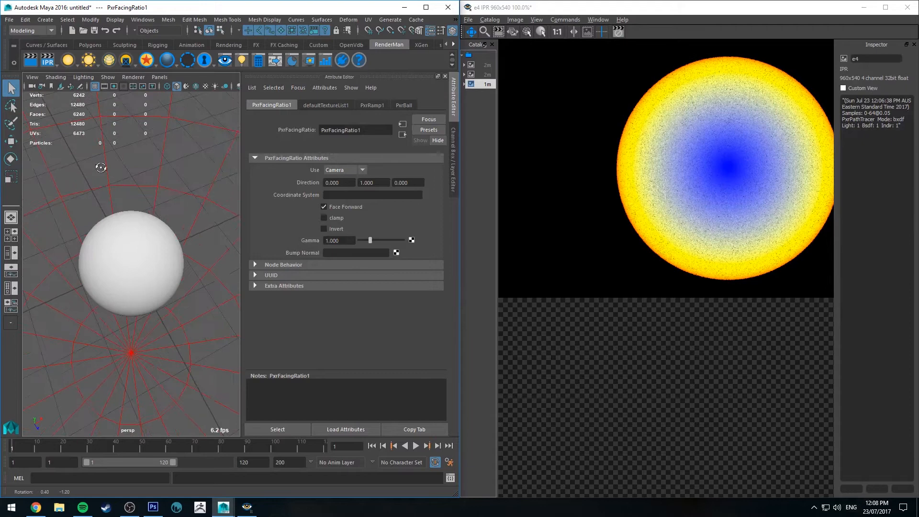
left_click(324, 229)
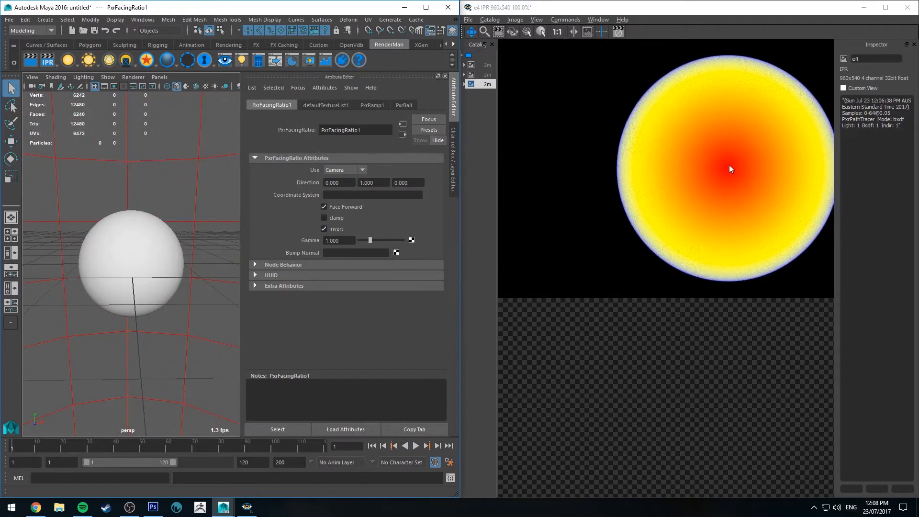
left_click(323, 229)
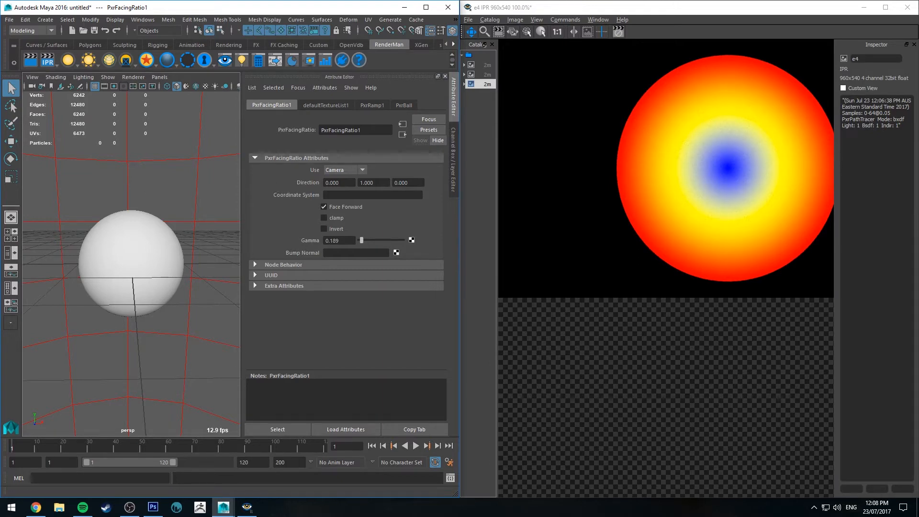
Return PxrFacingRatio1's Gamma value to 1.
left_click(373, 106)
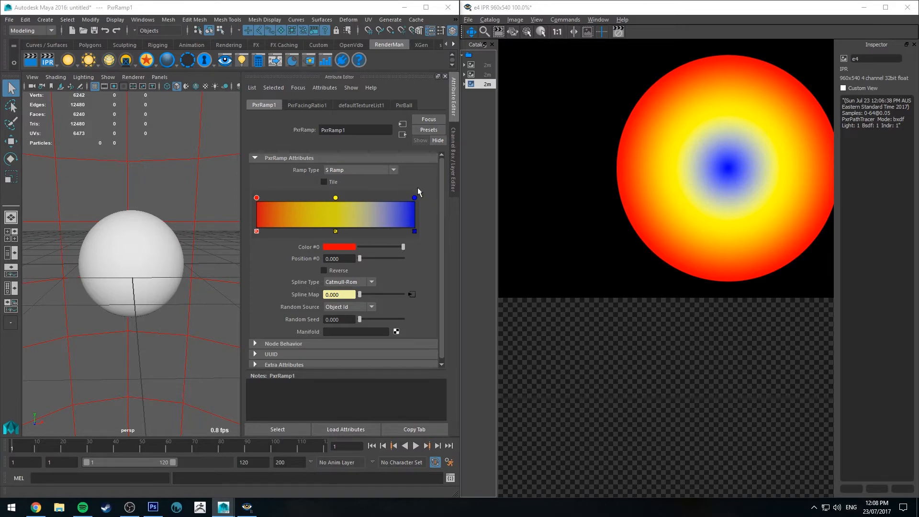
left_click(307, 105)
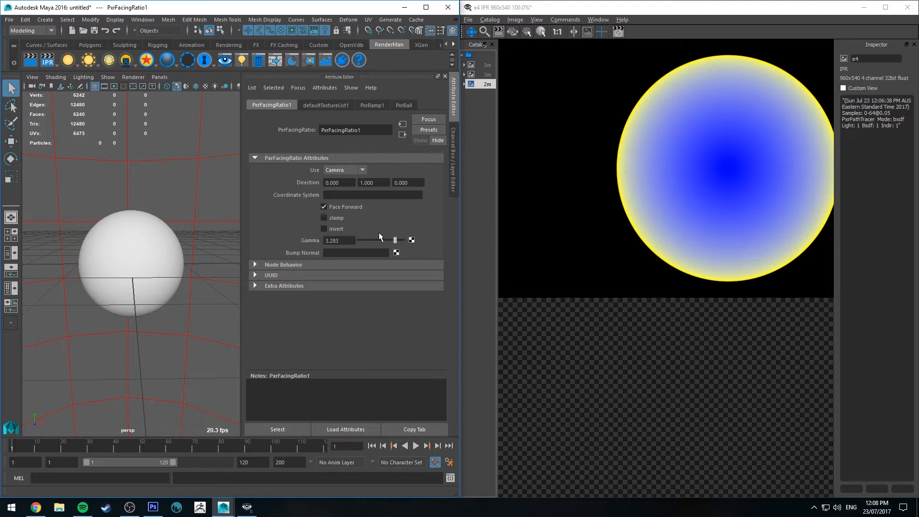
triple_click(339, 240)
type("1.000")
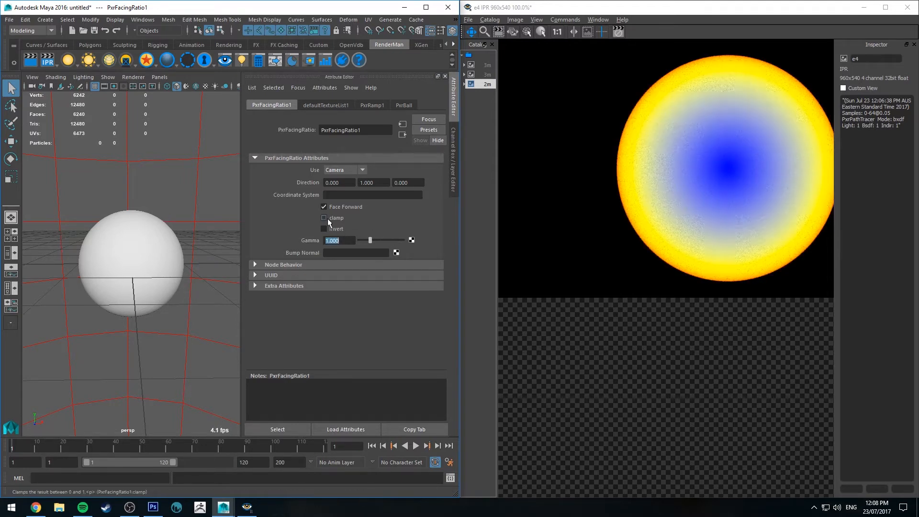
Switch PxrFacingRatio1 from Camera mode to measuring facing against a fixed direction.
left_click(344, 171)
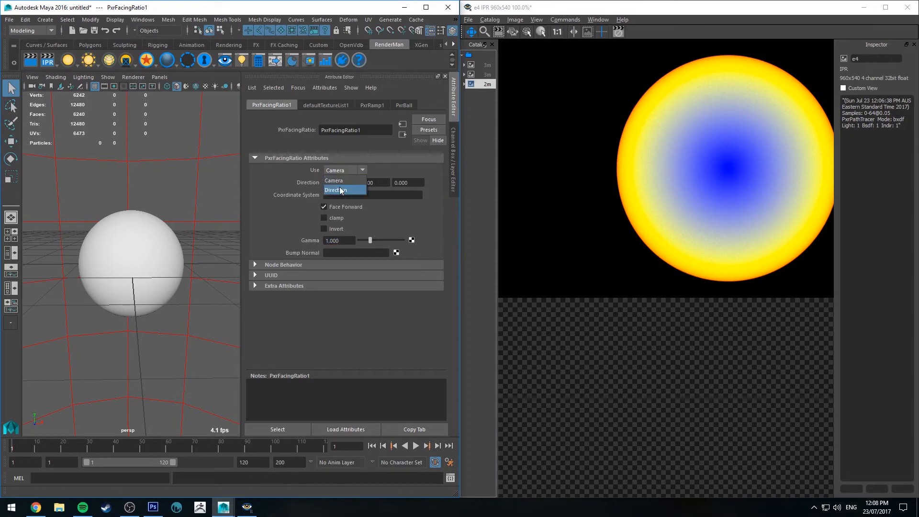
left_click(336, 190)
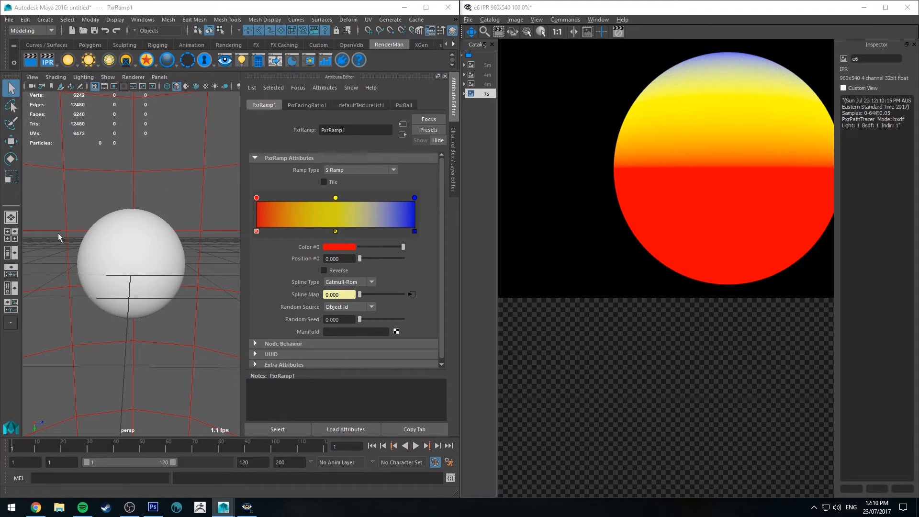
left_click(306, 105)
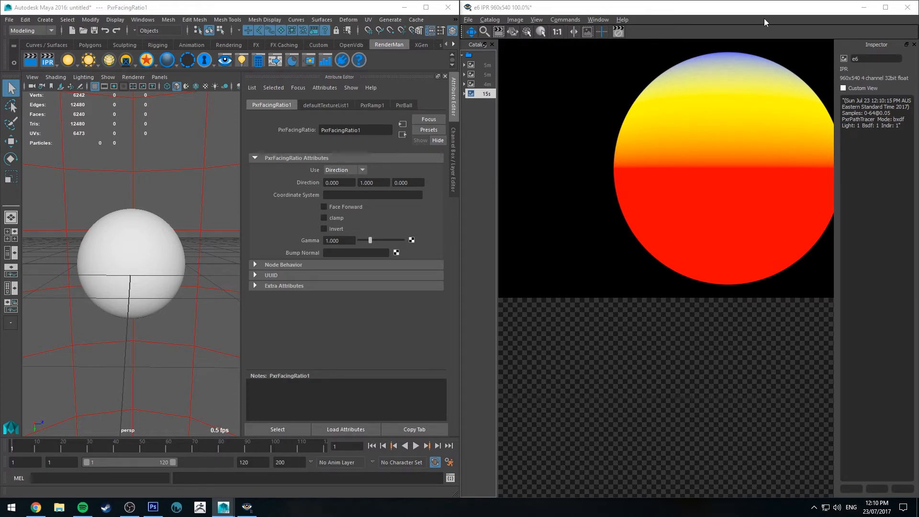
triple_click(374, 182)
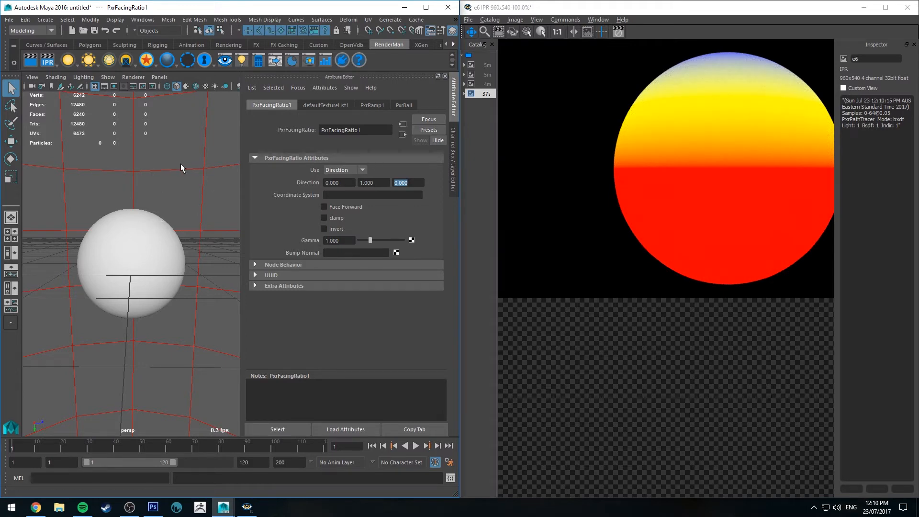
Toggle Invert off, enable Face Forward and set Direction X to -1.
left_click(323, 229)
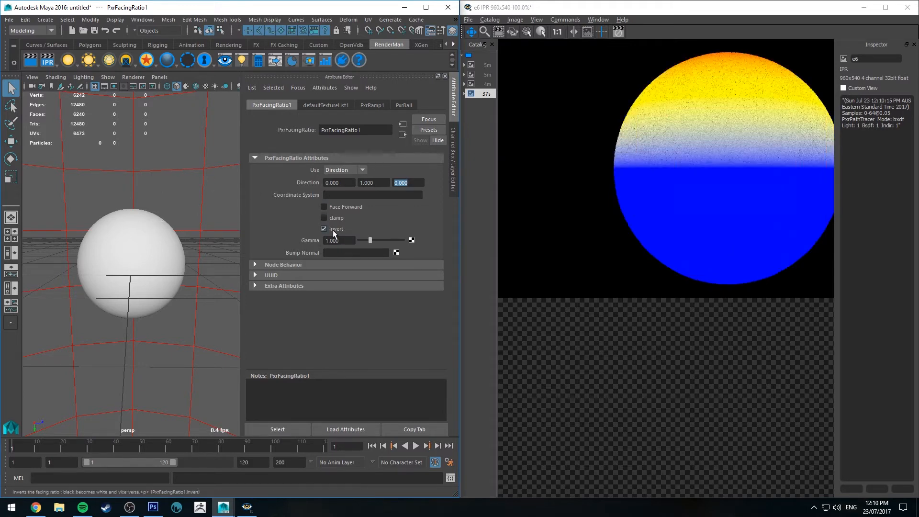
left_click(324, 206)
type("1.000")
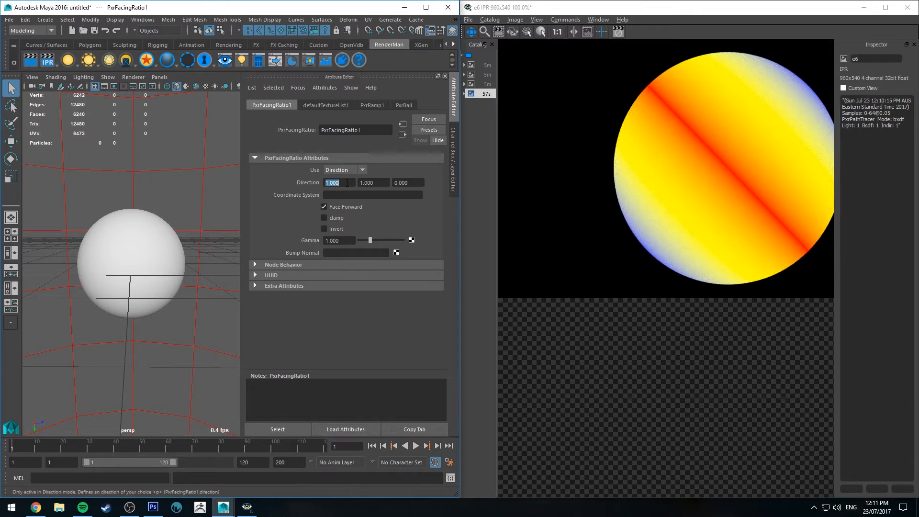
type("-11")
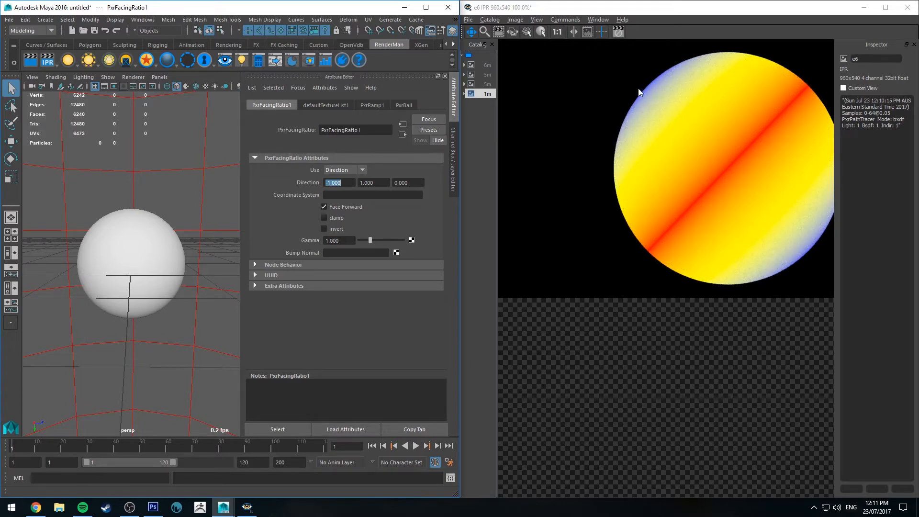
mouse_move(635, 82)
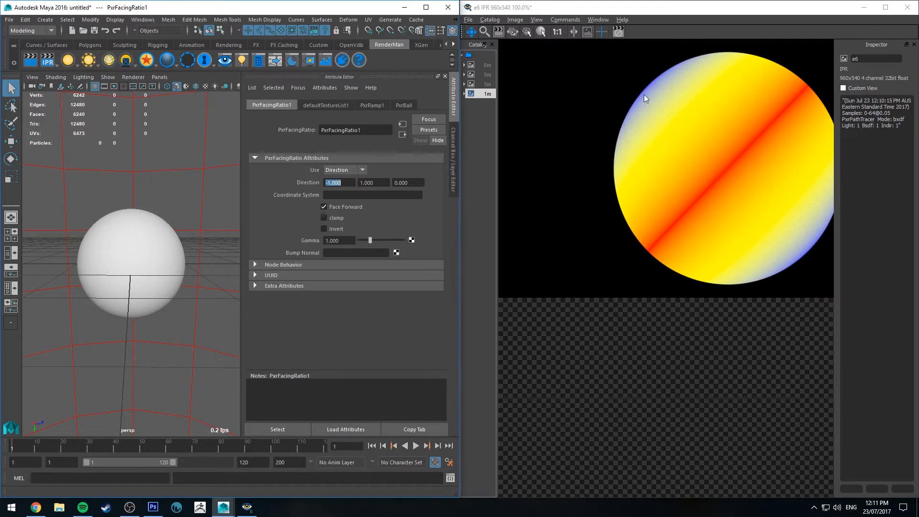
mouse_move(638, 92)
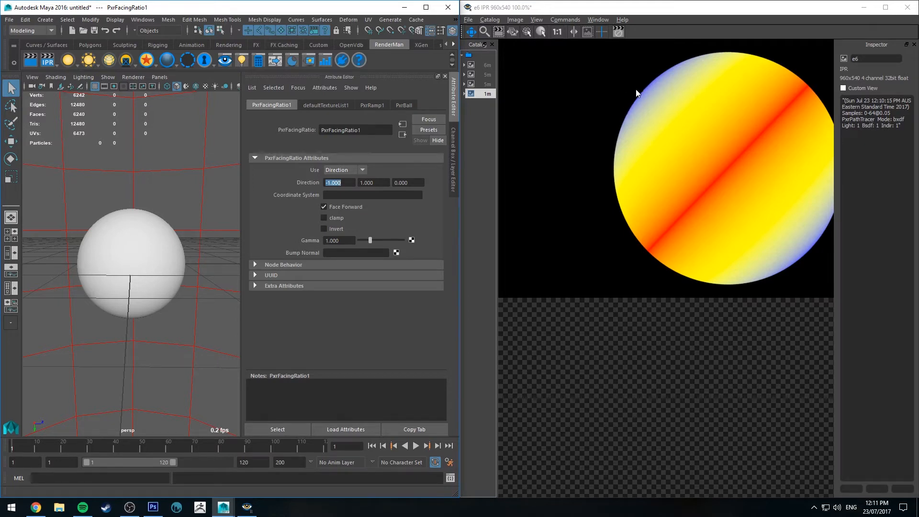
mouse_move(579, 77)
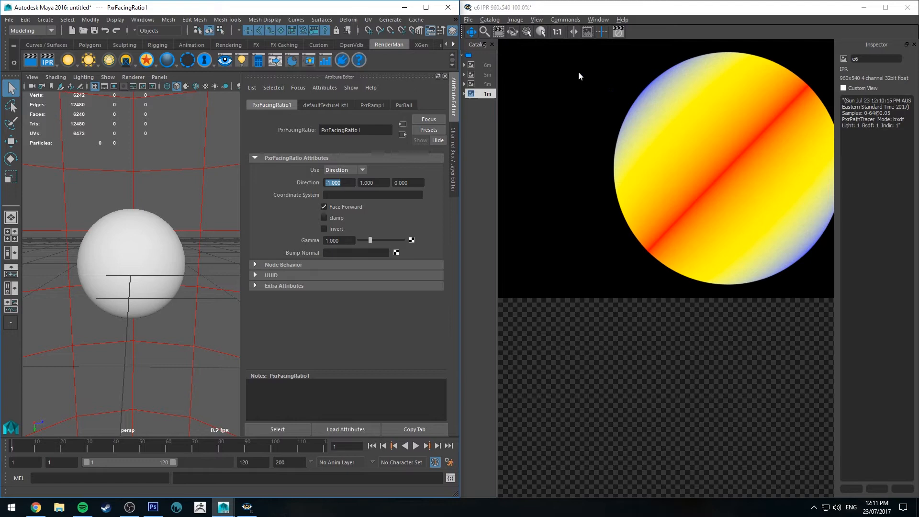
left_click(345, 170)
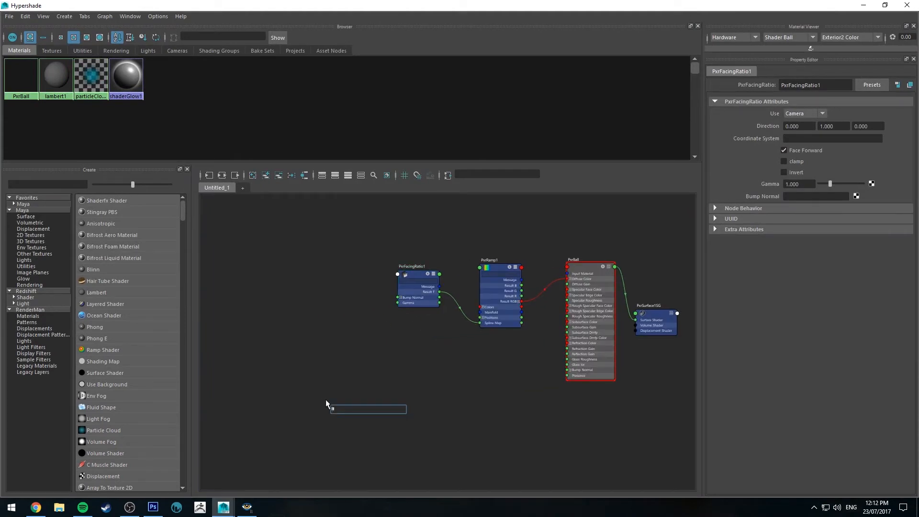
Create PxrFractal and PxrBump nodes, feeding the fractal into Input Bump and the bump into the material.
type("PxrFractal")
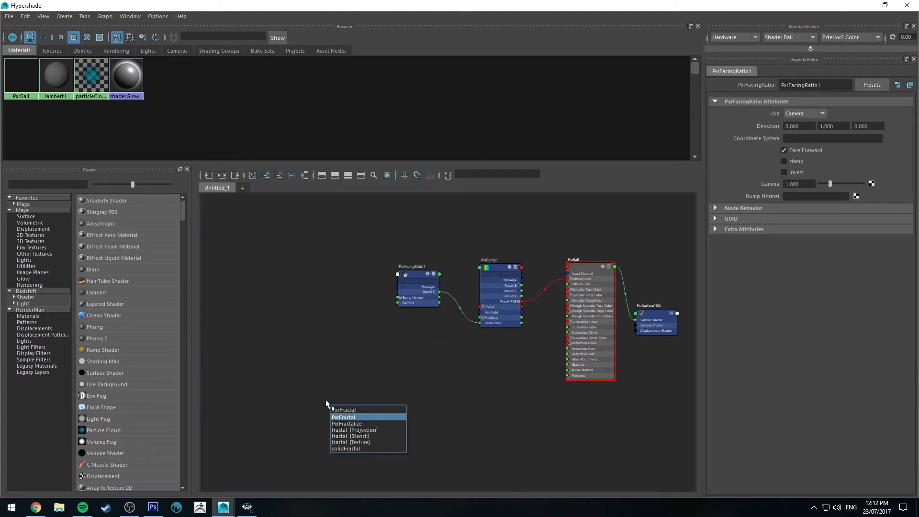
left_click(343, 416)
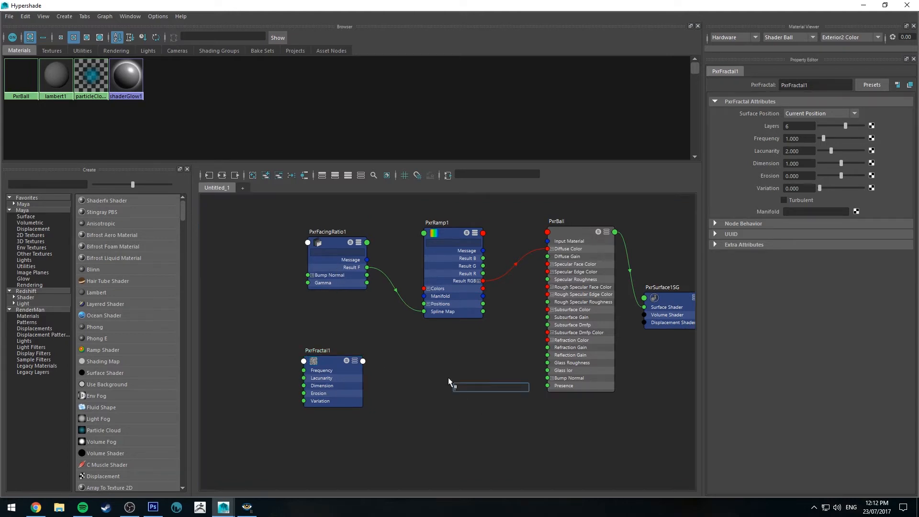
type("Pxrbum")
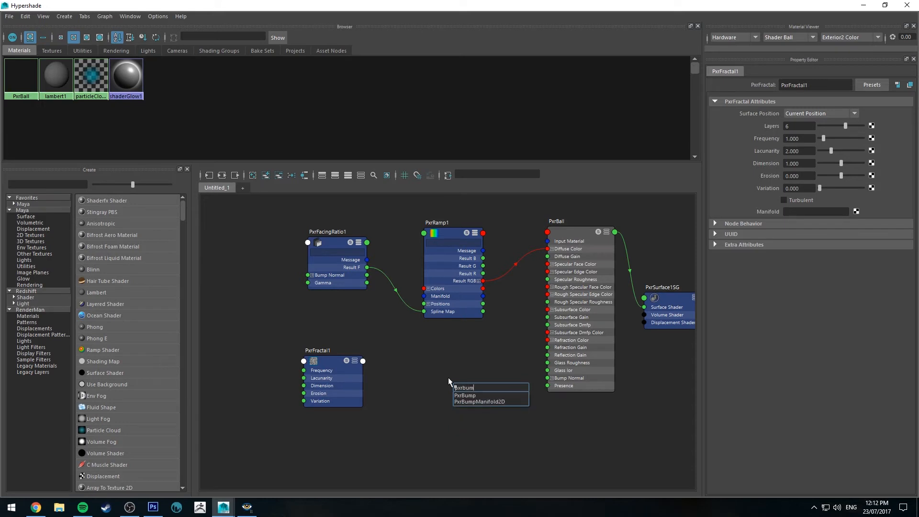
left_click(465, 395)
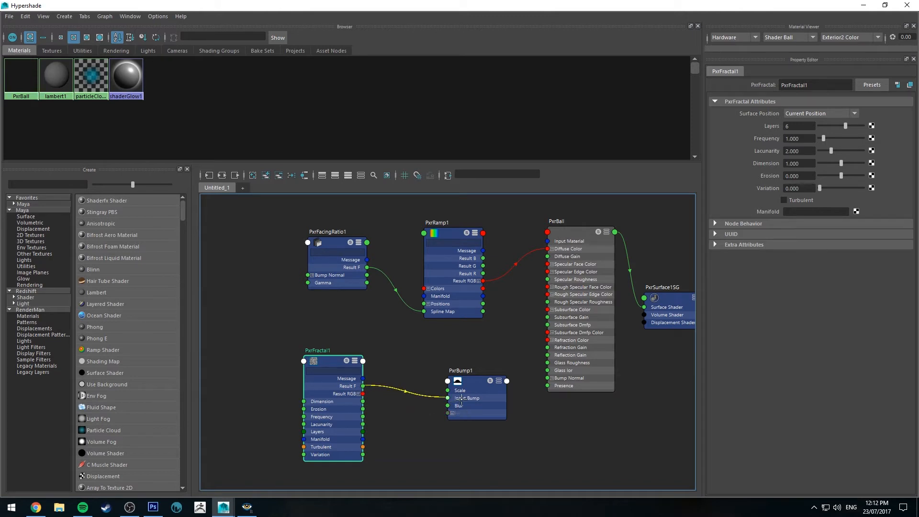
left_click(473, 381)
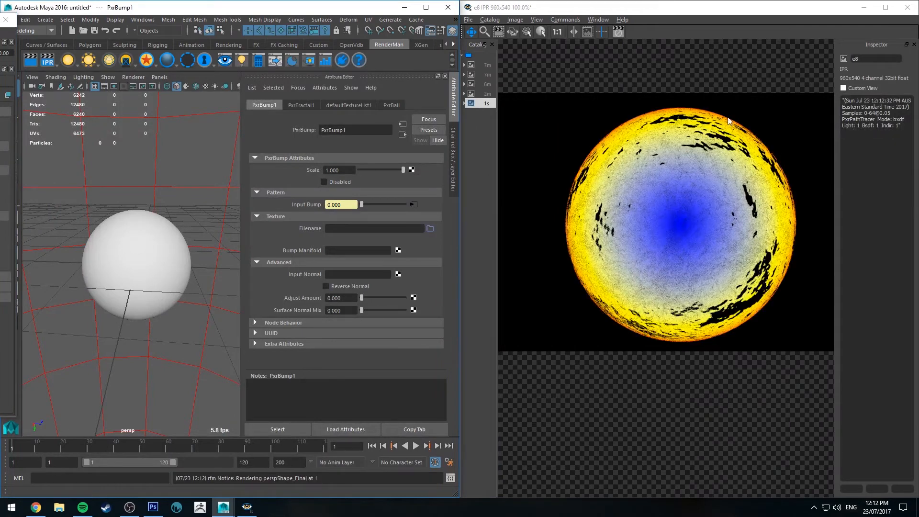
Orbit the sphere while the IPR refines the fractal bump render.
left_click_drag(135, 265, 161, 209)
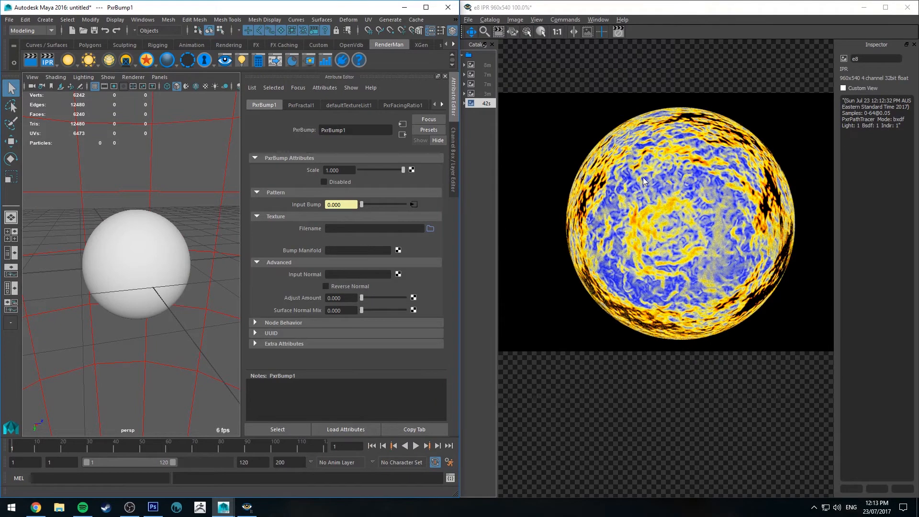
mouse_move(674, 194)
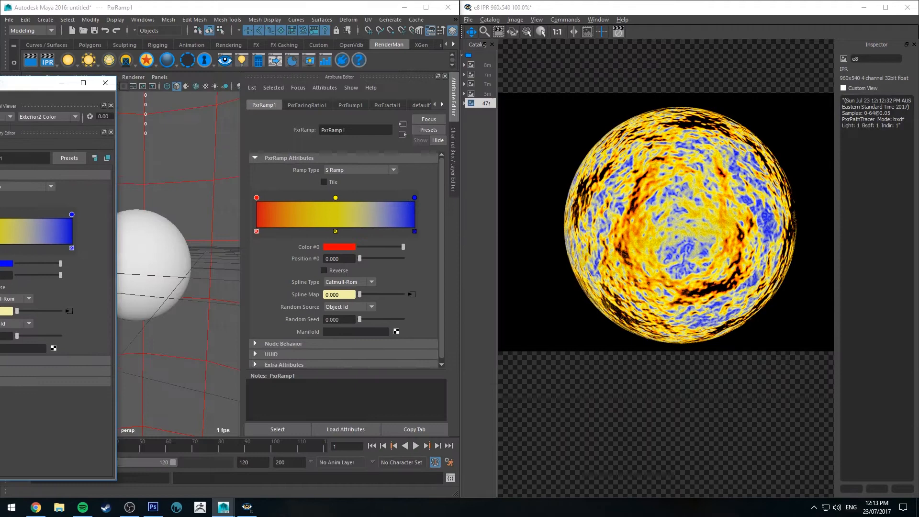
Move the red stop to 0.218, nudge then delete the yellow stop, and enable Reverse on PxrRamp1.
left_click(105, 82)
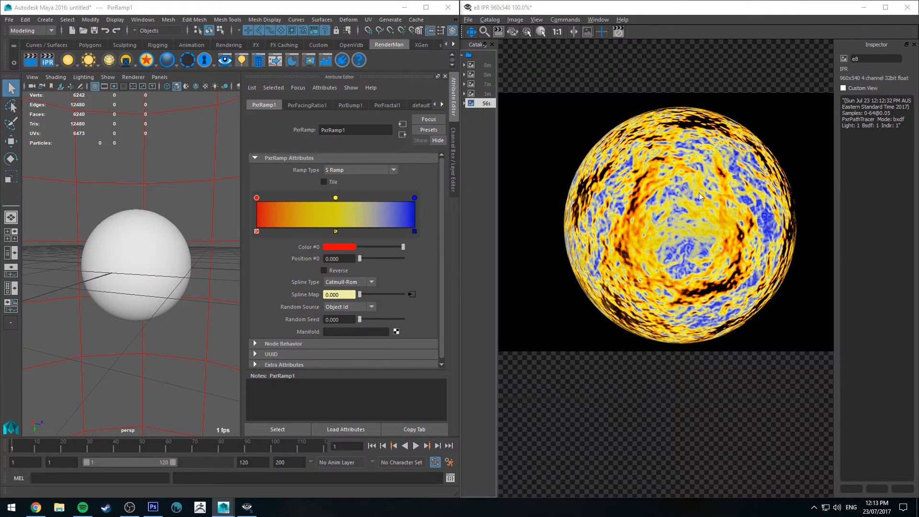
mouse_move(643, 210)
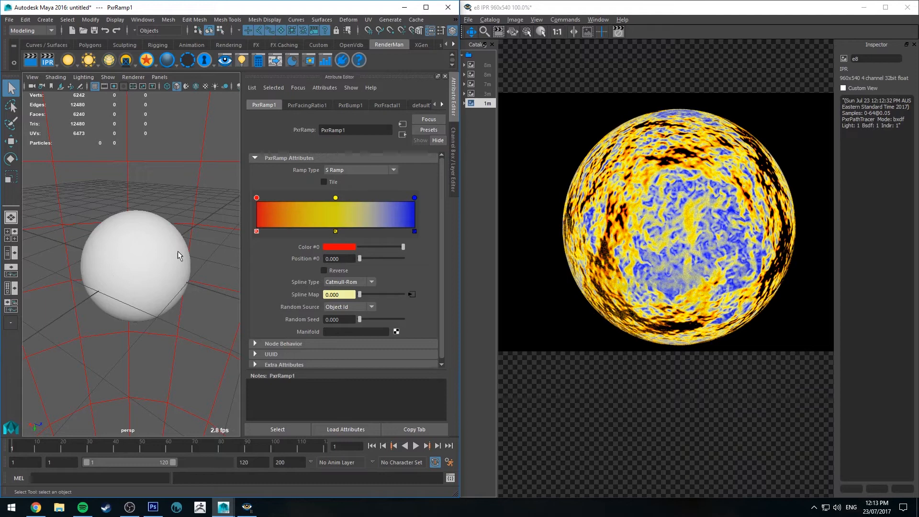
left_click_drag(256, 197, 290, 197)
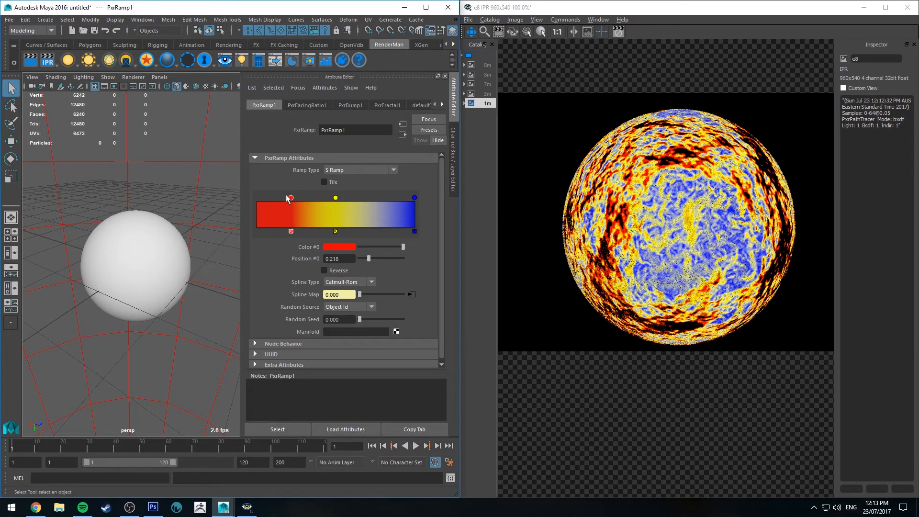
left_click(335, 197)
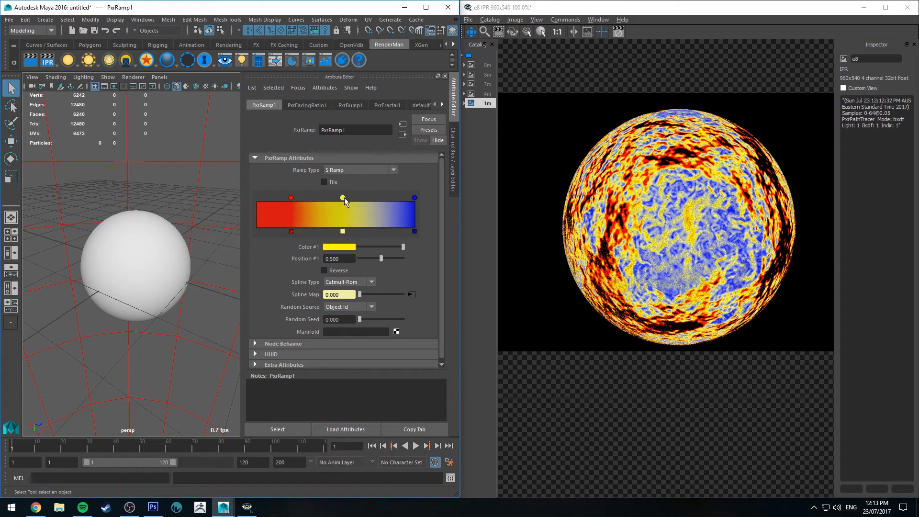
left_click_drag(343, 198, 347, 197)
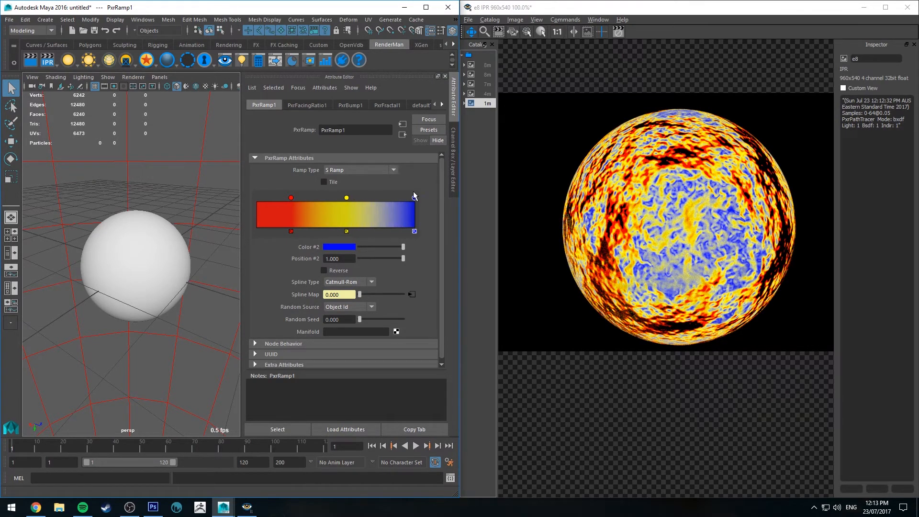
left_click(325, 270)
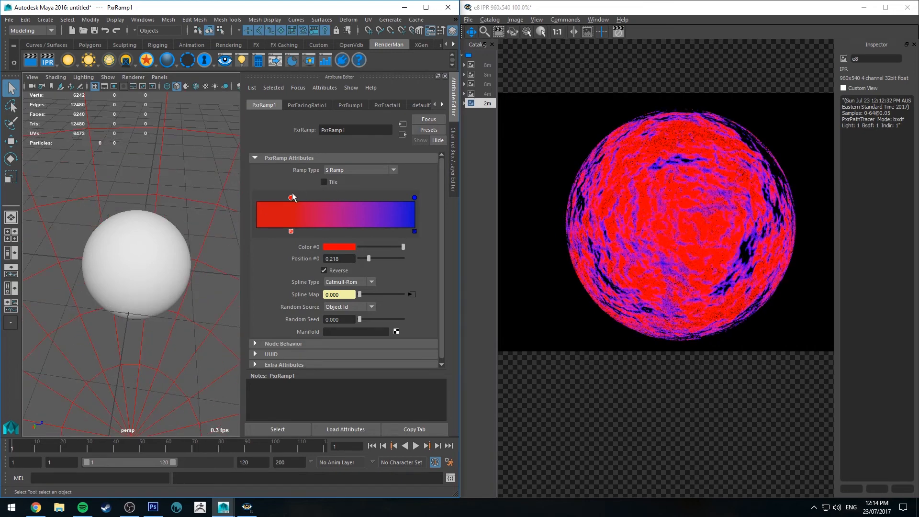
Drag the red ramp stop back to position 0.000.
left_click_drag(291, 198, 256, 197)
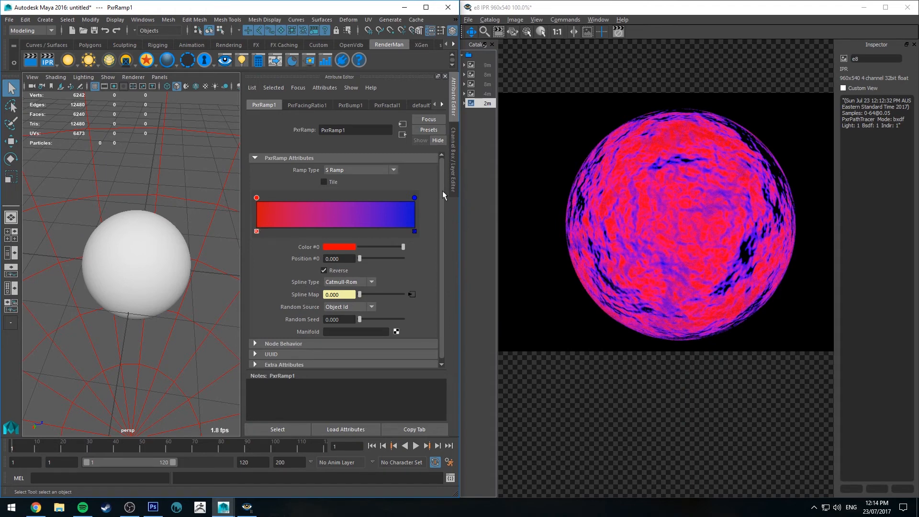
left_click(338, 247)
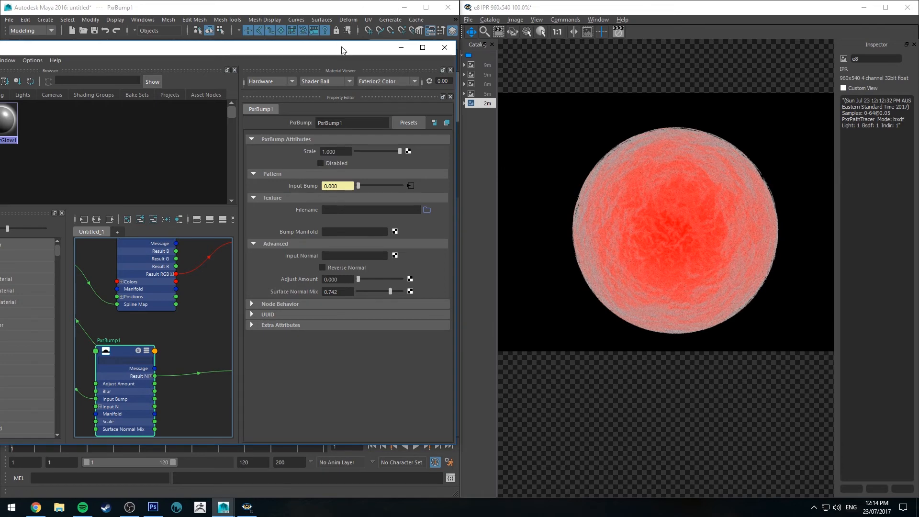
Close the Hypershade window, leaving PxrBump1's settings and the soft red IPR render visible.
left_click(443, 47)
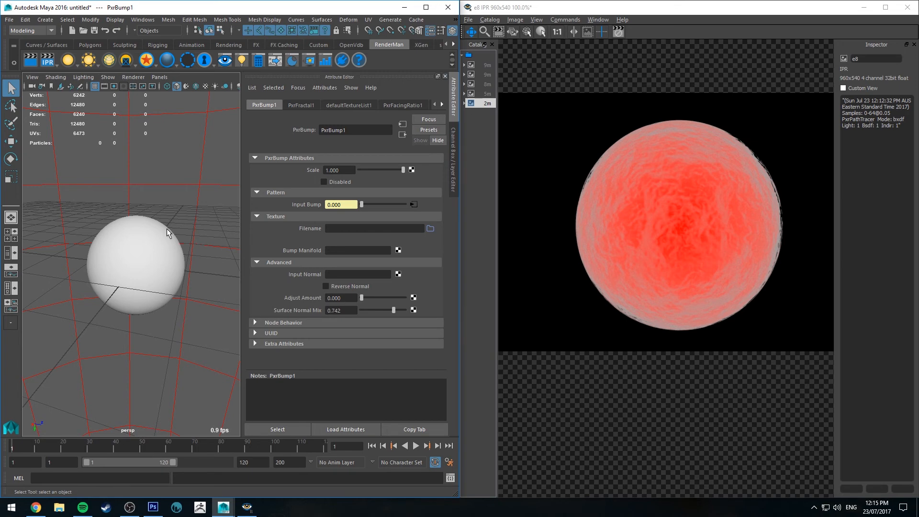
mouse_move(524, 138)
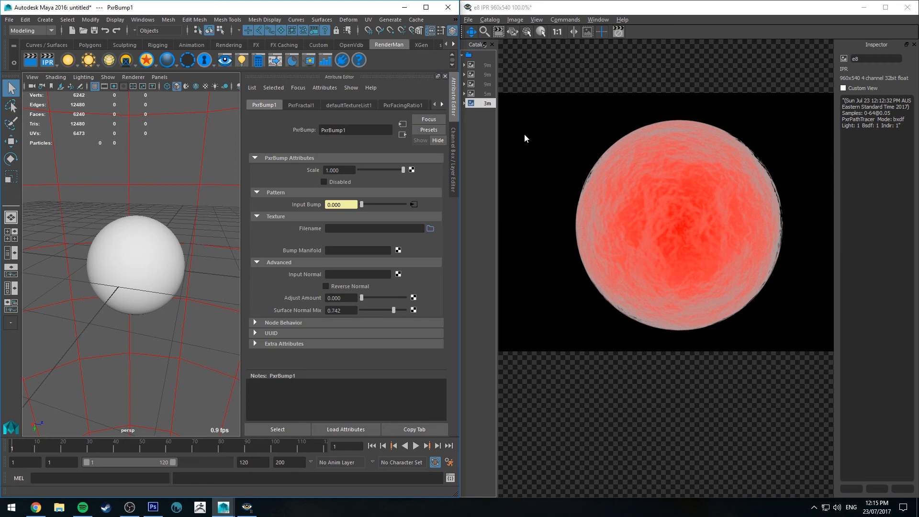
mouse_move(469, 299)
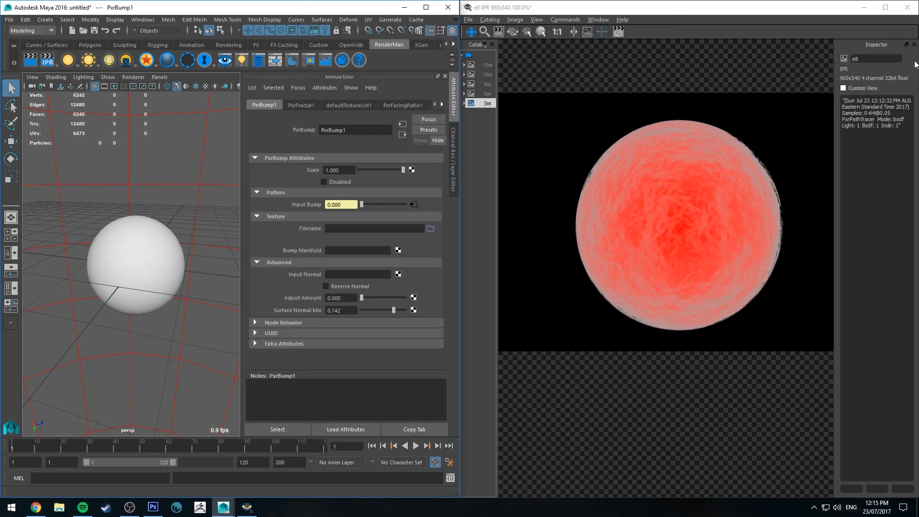
left_click(152, 507)
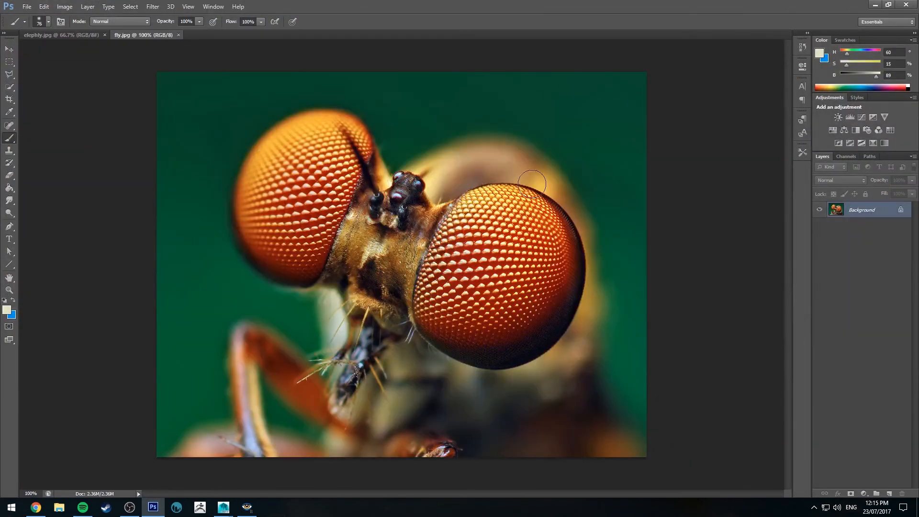
mouse_move(580, 217)
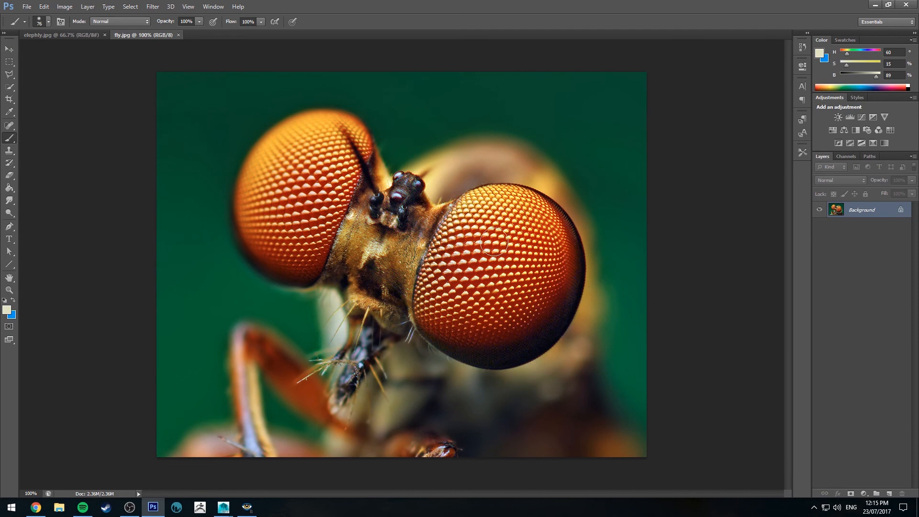
left_click(221, 507)
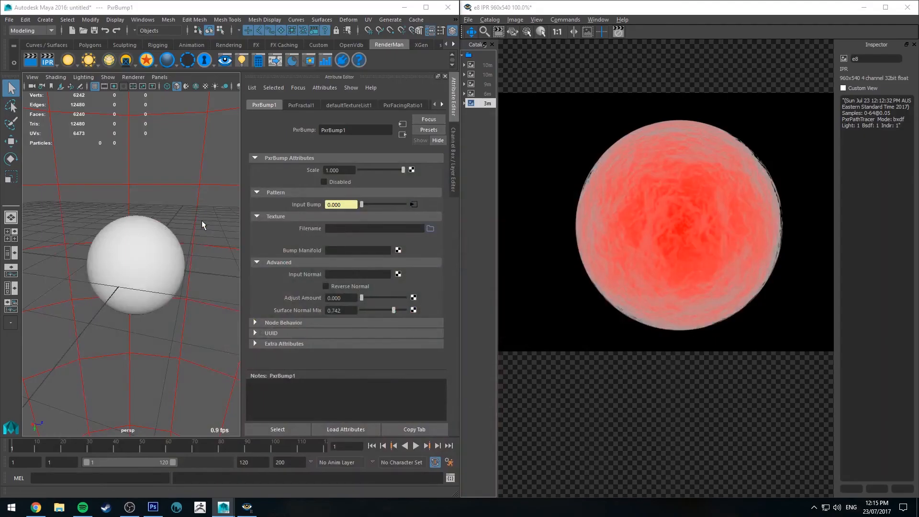